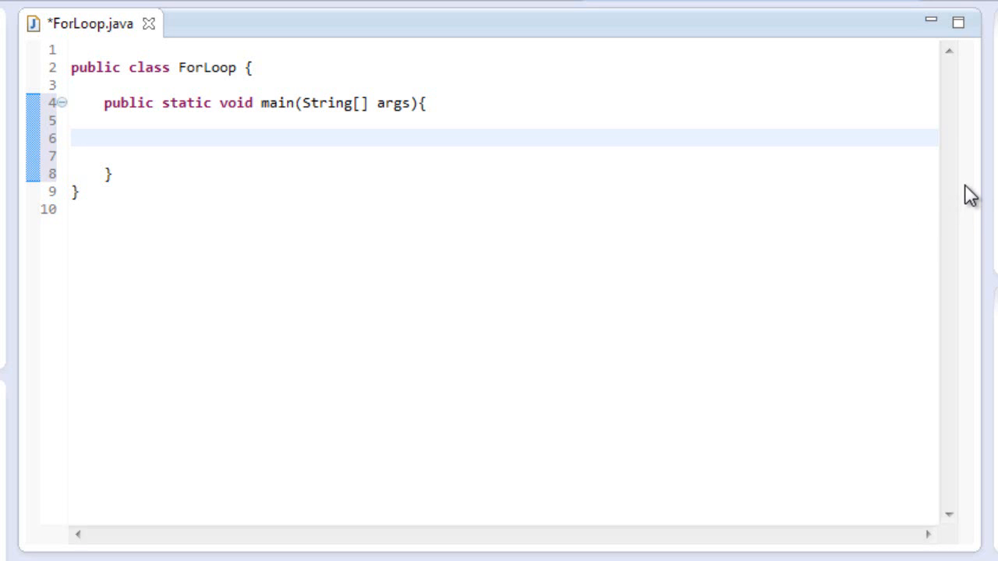
mouse_move(281, 26)
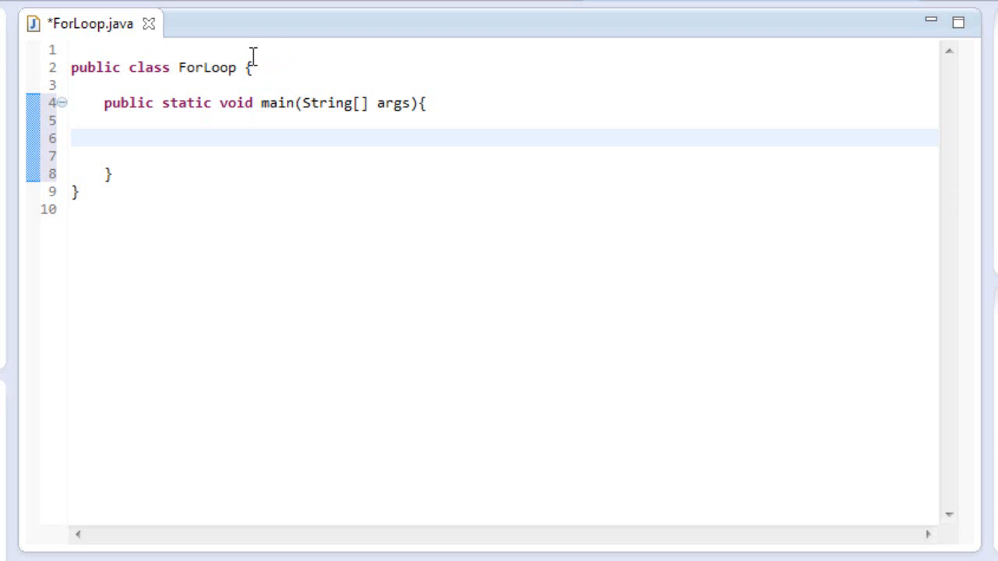
mouse_move(892, 268)
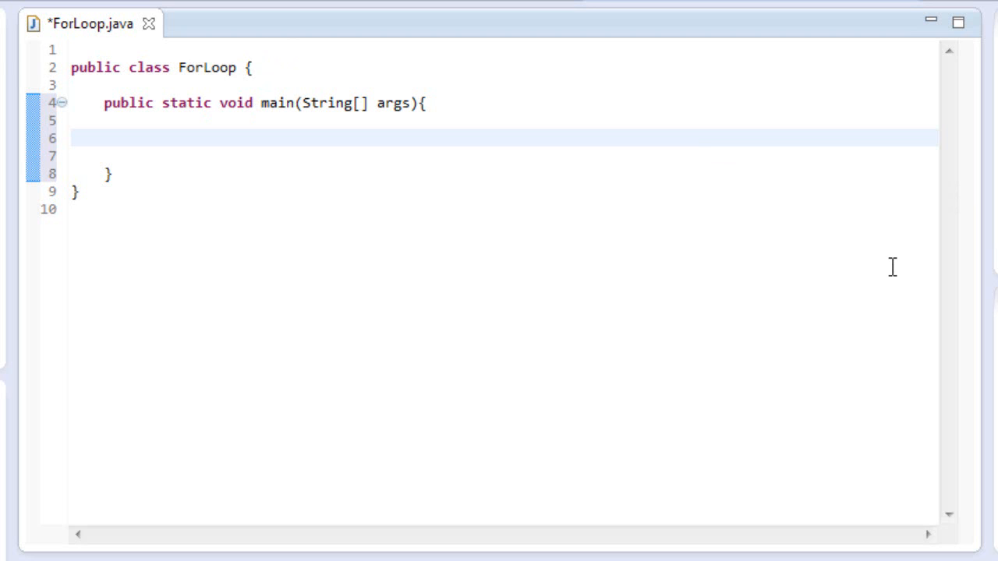
mouse_move(300, 137)
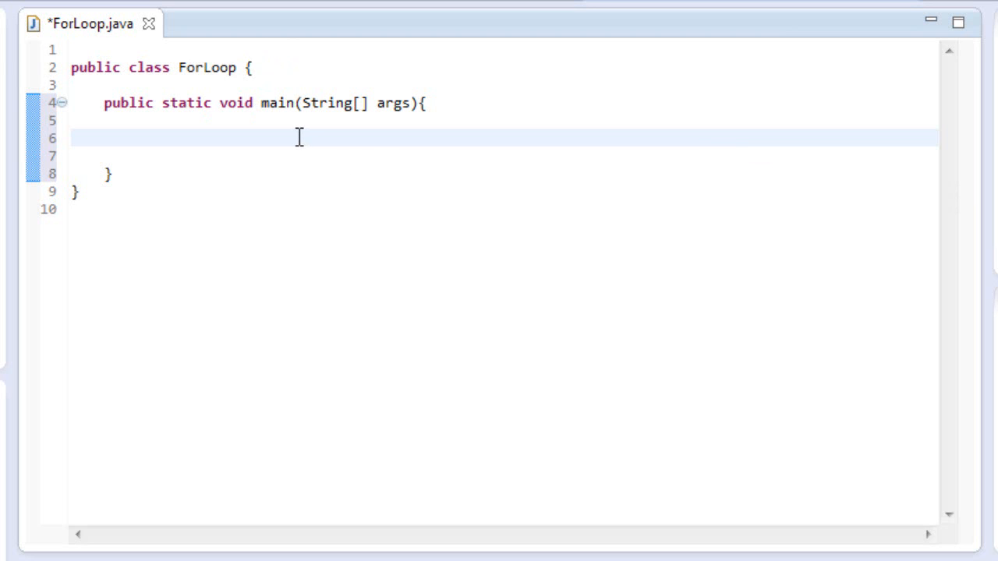
mouse_move(153, 46)
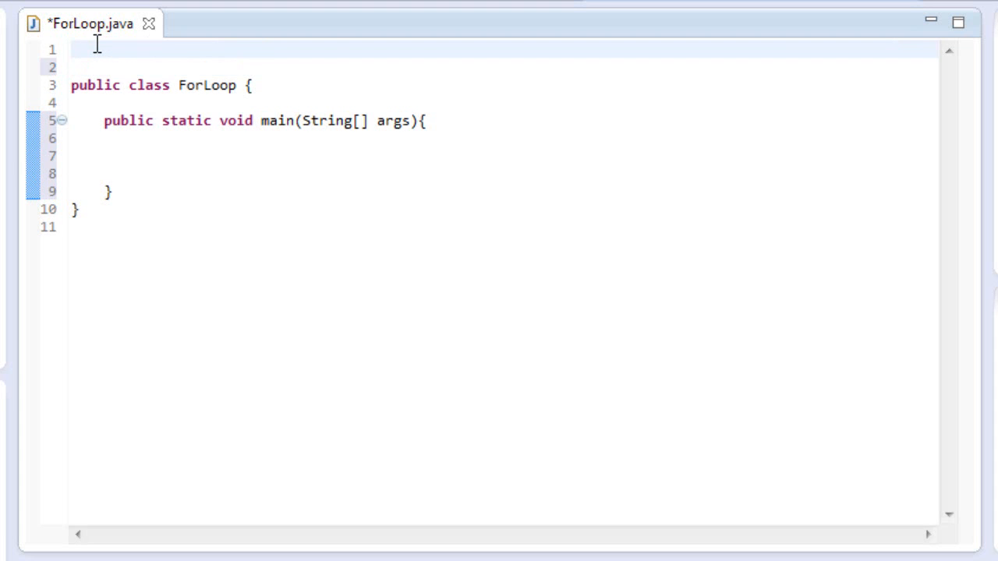
Write the line import java.util.Scanner; above the ForLoop class
type("import java")
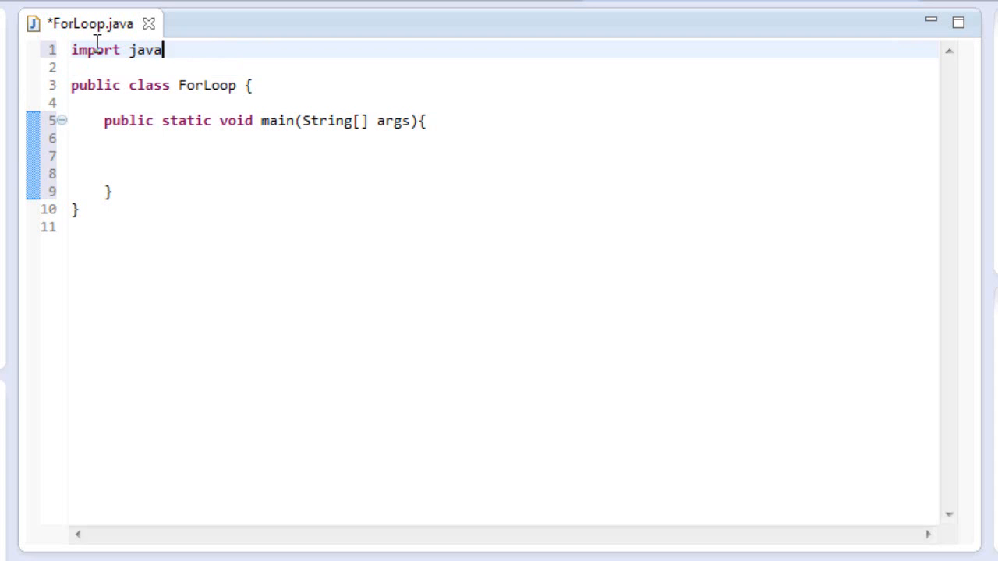
type(".util.S")
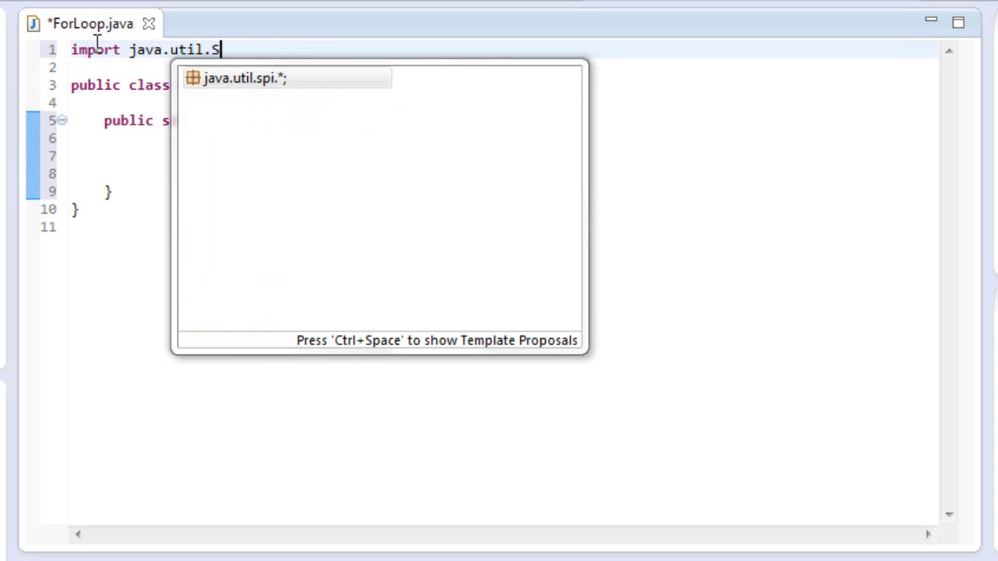
type("canner")
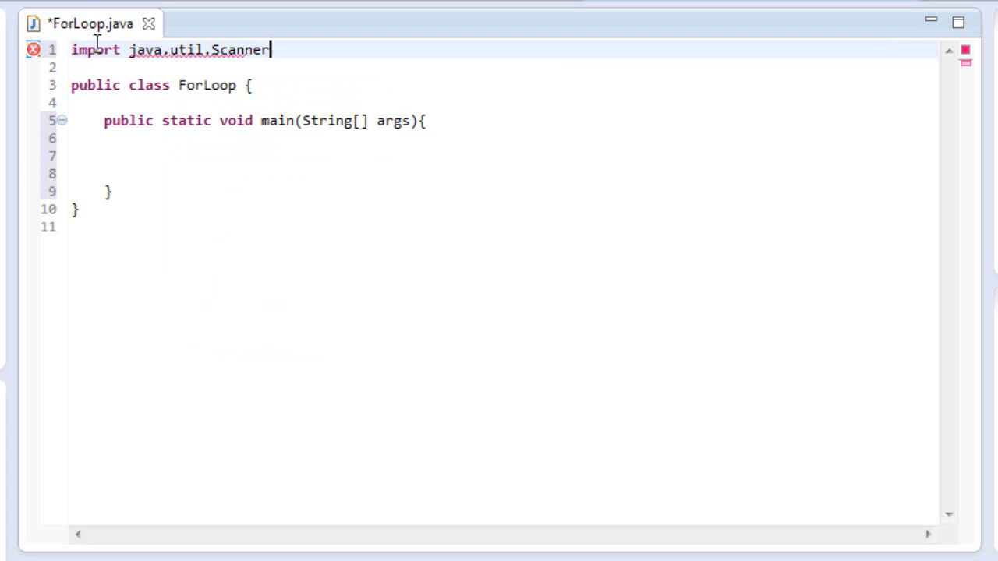
type(";")
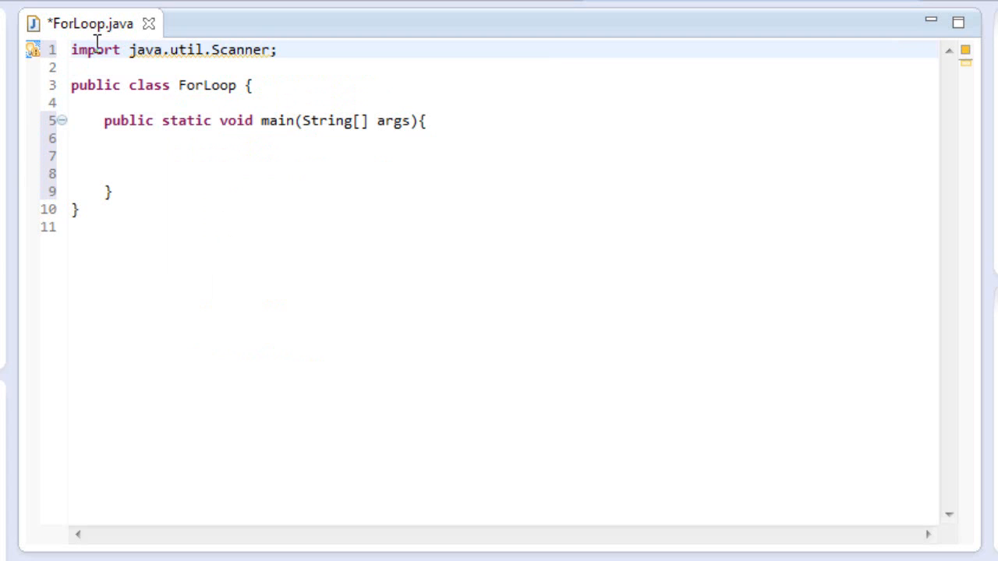
Briefly change the import to java.util.* and then restore it to java.util.Scanner
key("BackSpace")
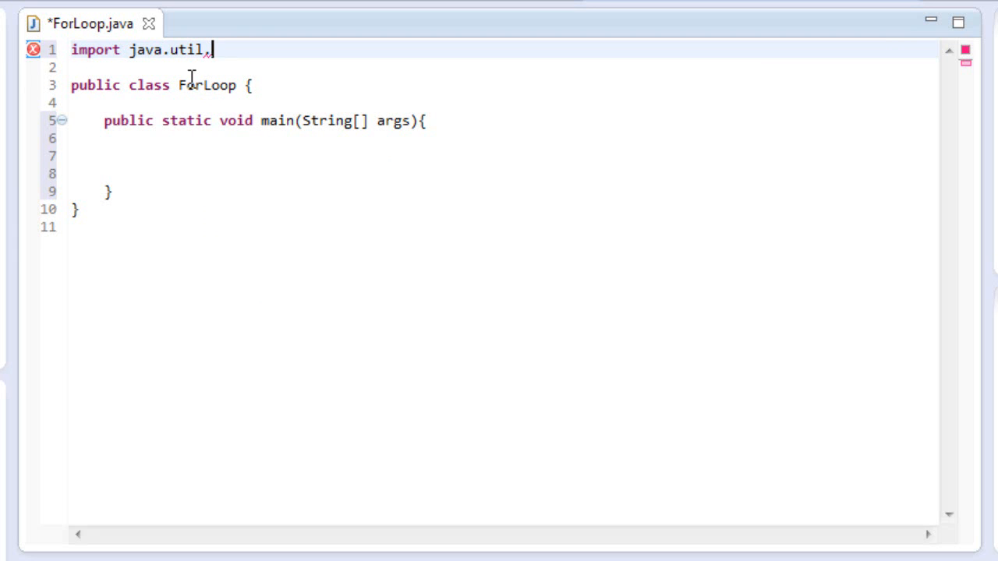
mouse_move(424, 81)
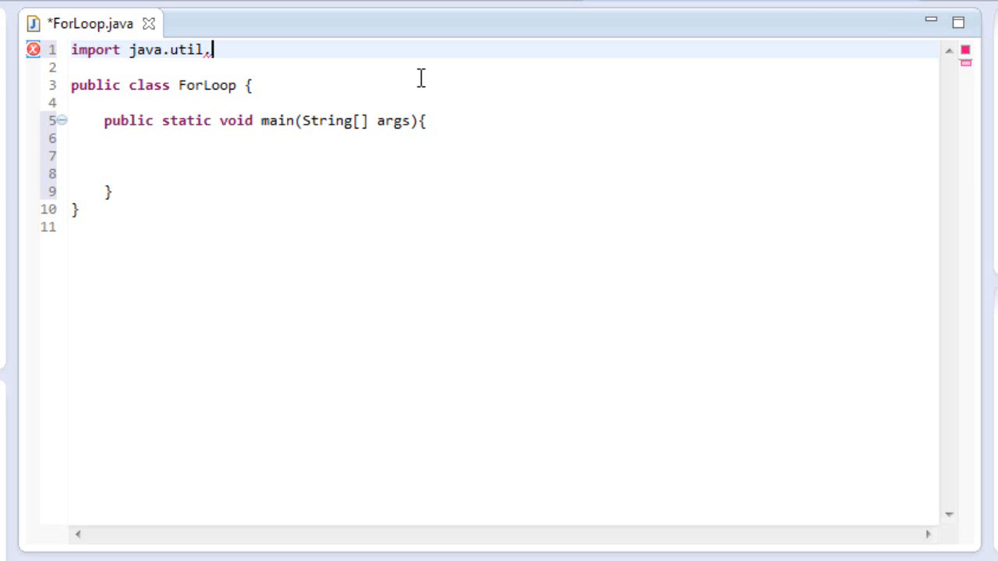
type("*")
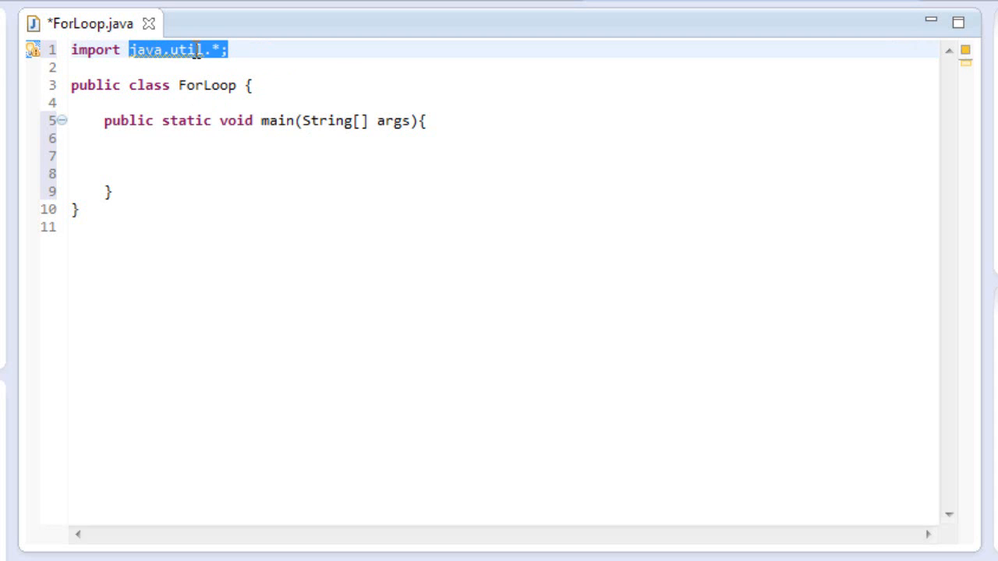
left_click(128, 48)
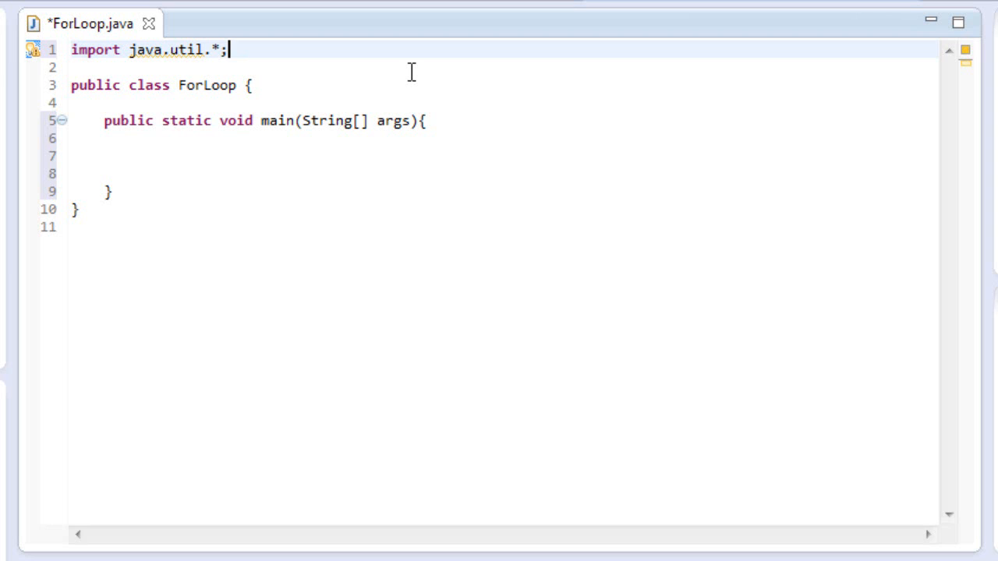
mouse_move(234, 48)
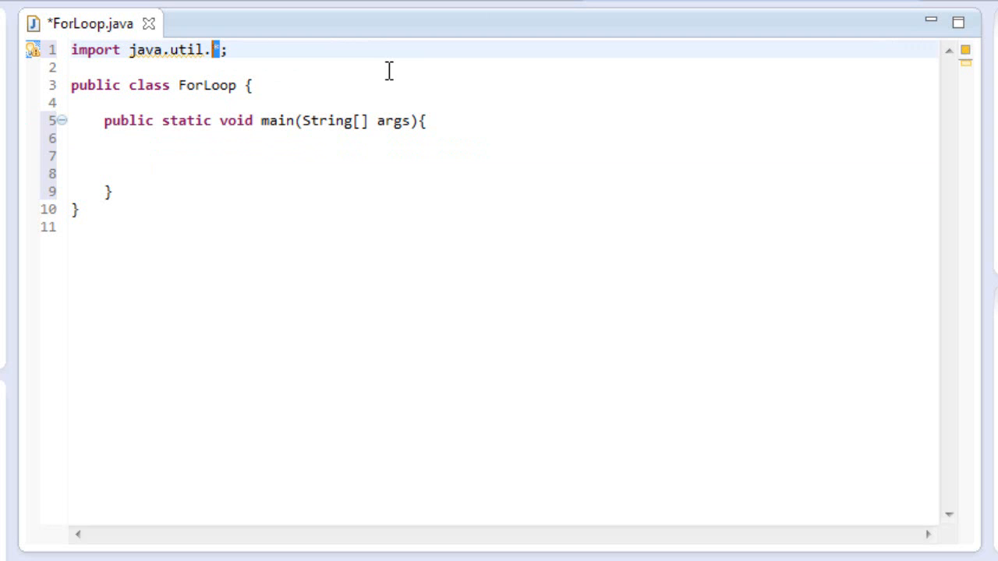
type("Scanner")
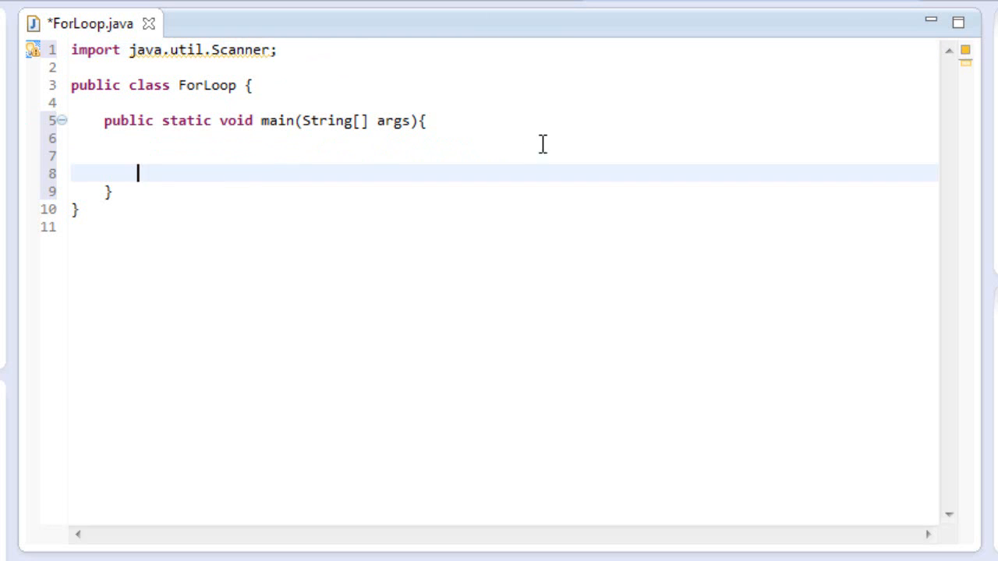
Declare Scanner sc = new Scanner(System.in); inside main
type("Sca")
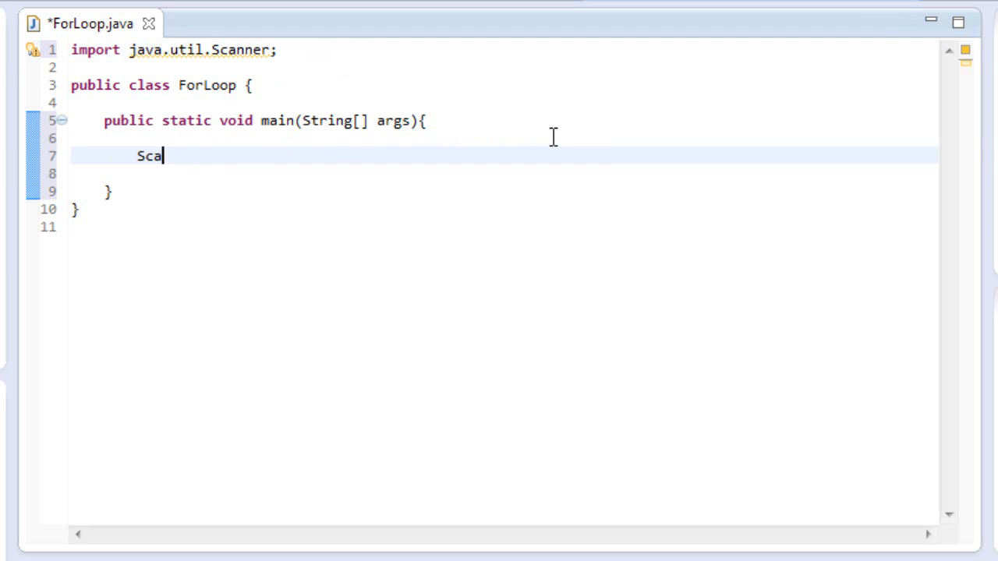
type("nner sc")
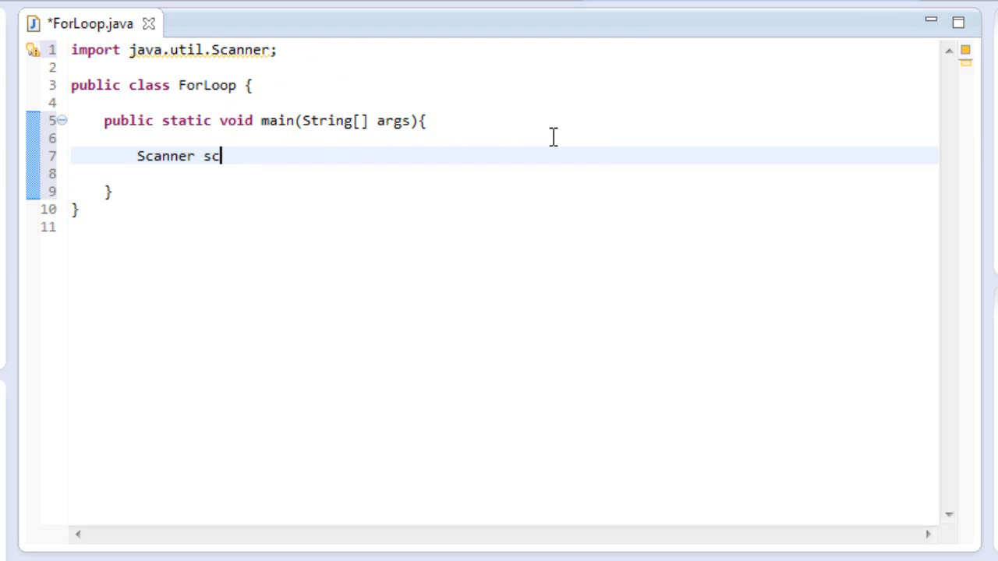
type("= new S")
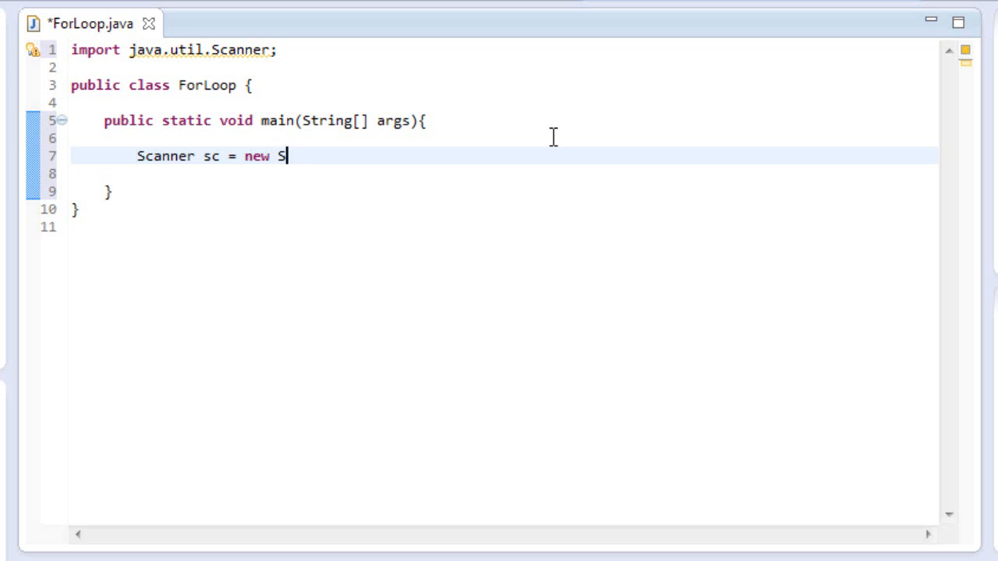
type("canner")
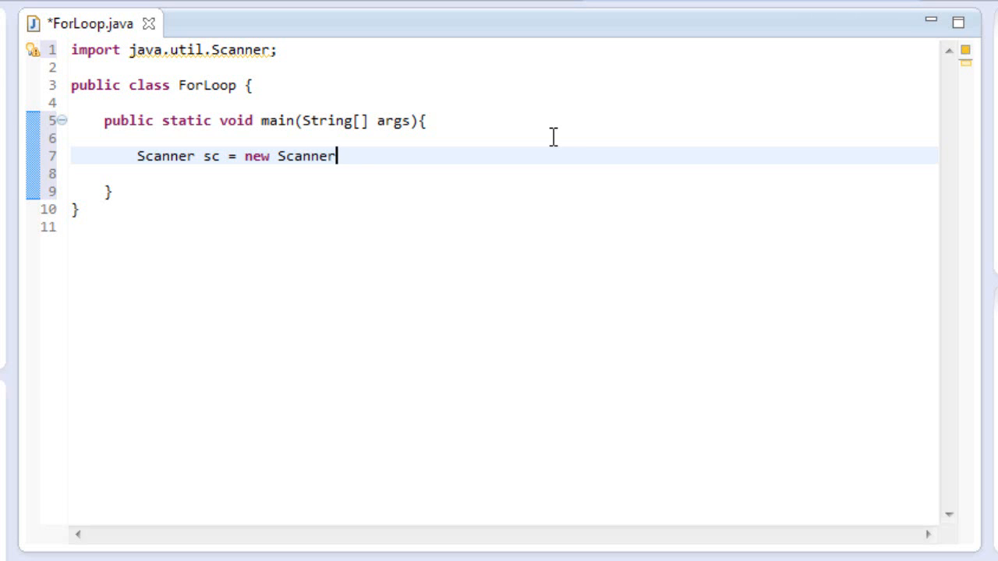
type("(System.in);")
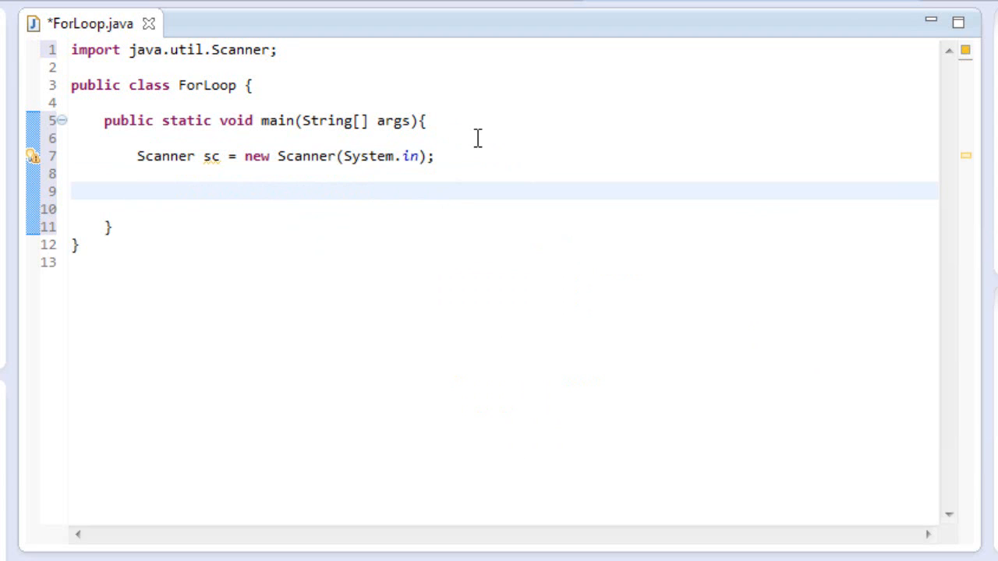
Declare String name; on the line below the Scanner
left_click(138, 190)
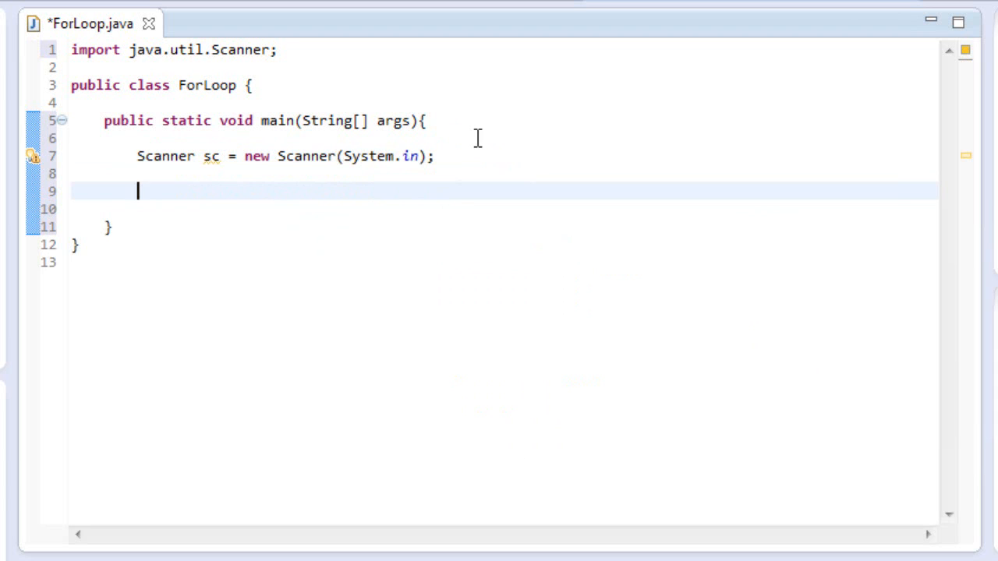
type("Str")
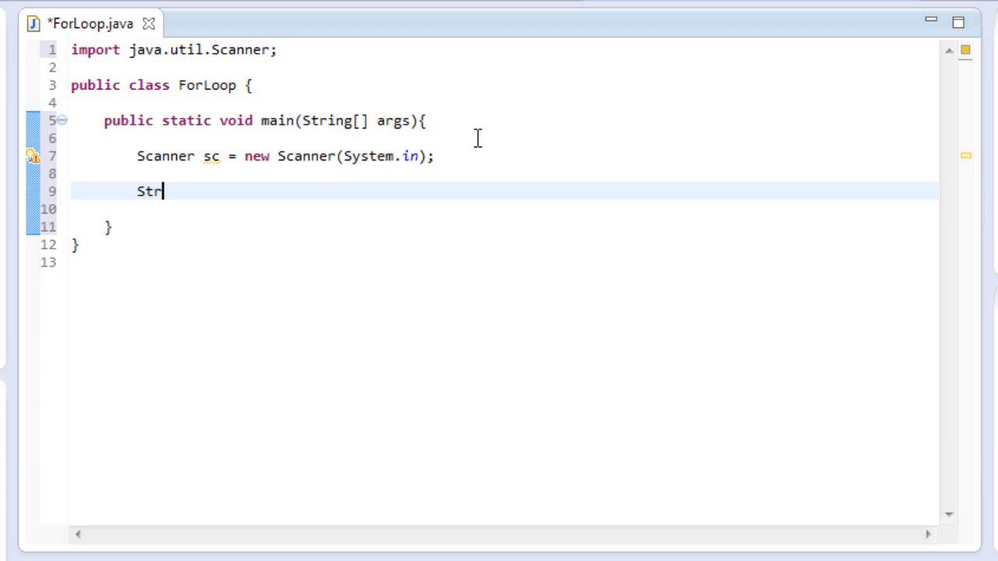
type("ing nae")
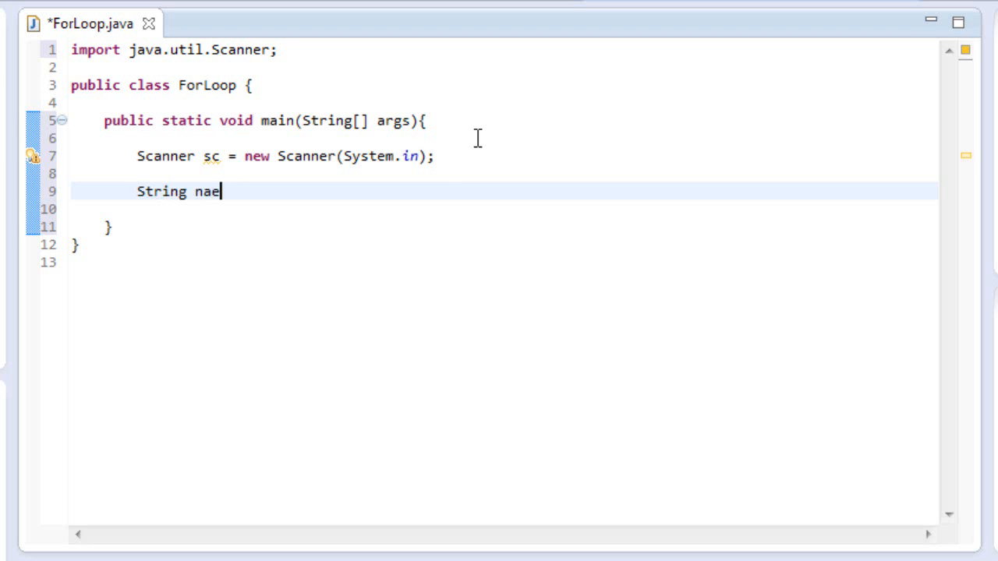
type("me;")
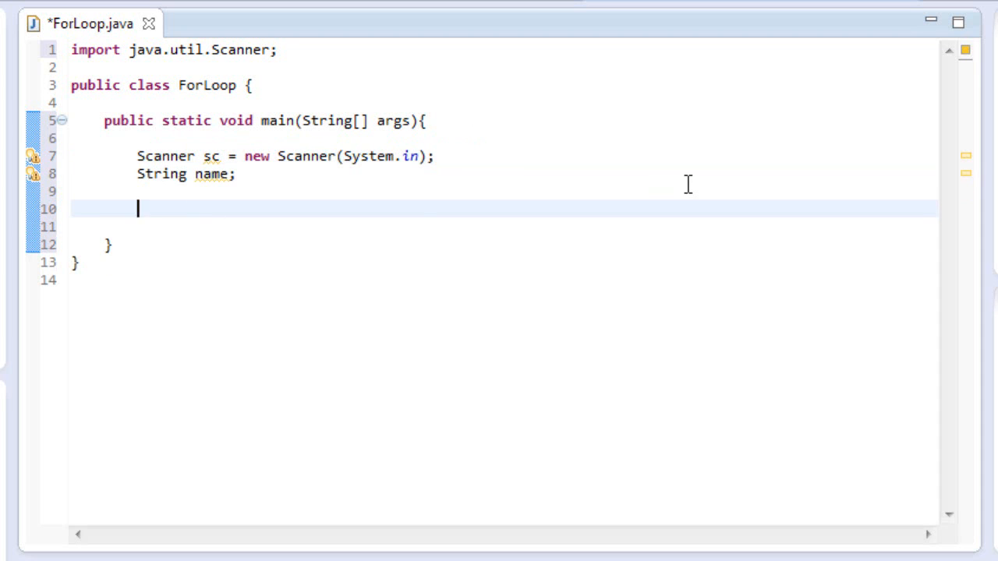
Start the loop header for (int i = 0; i < 5 inside main
type("for")
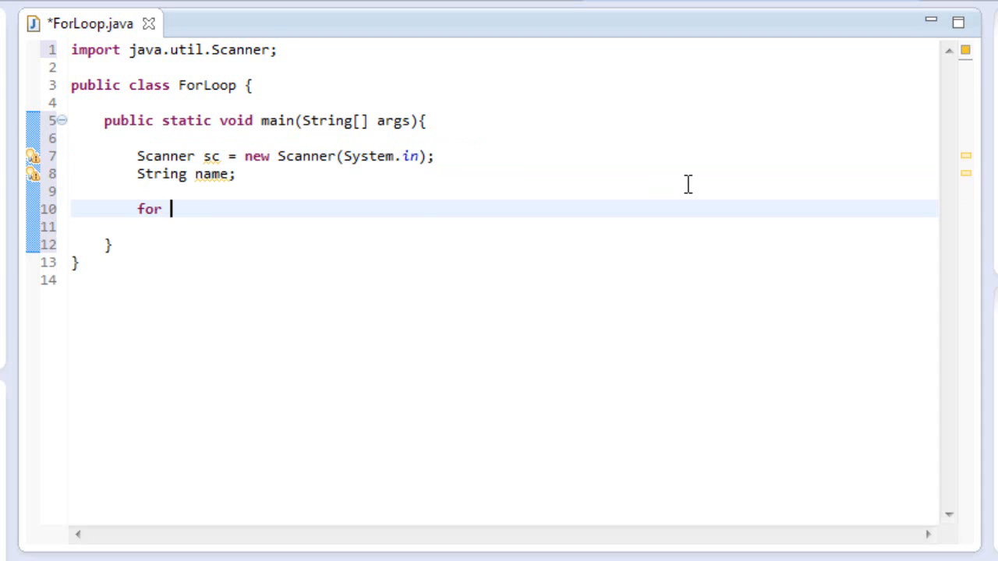
type("(){")
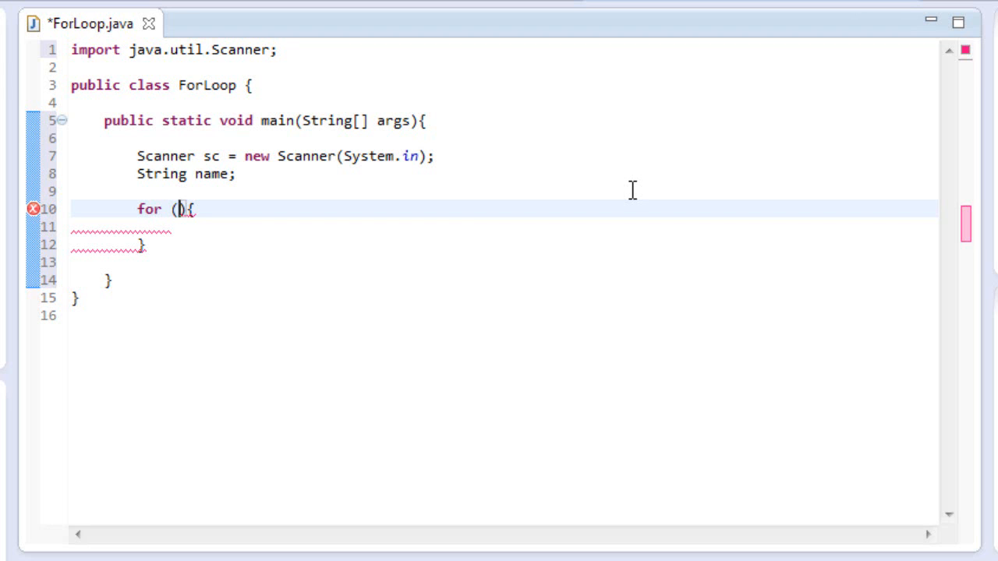
type("int i = 0;")
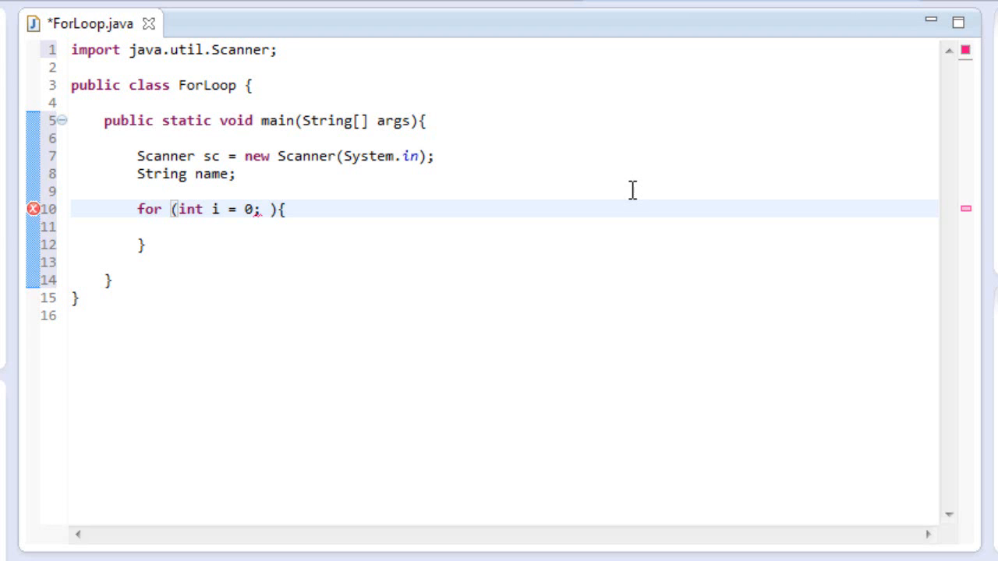
left_click_drag(177, 209, 238, 209)
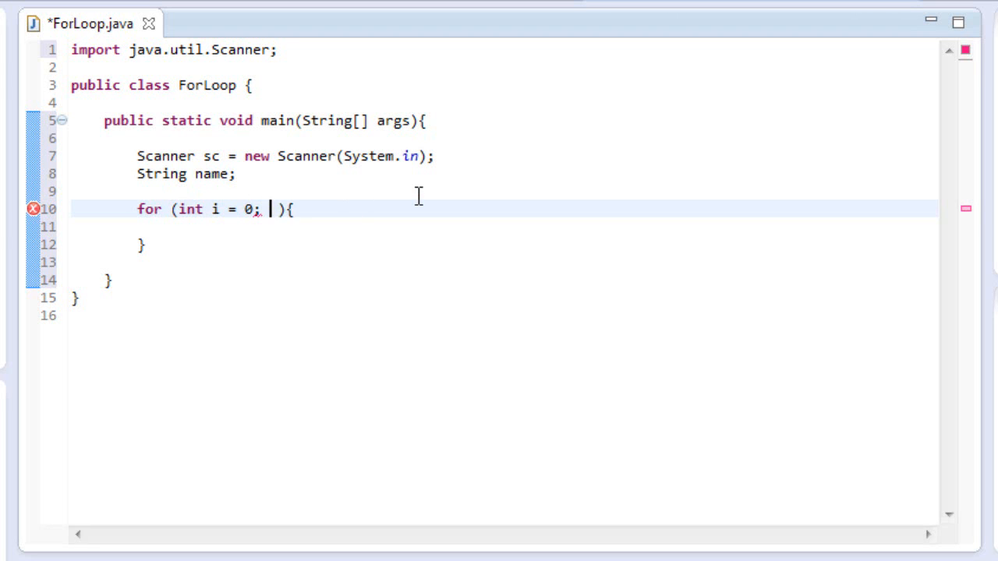
type("i < 5;")
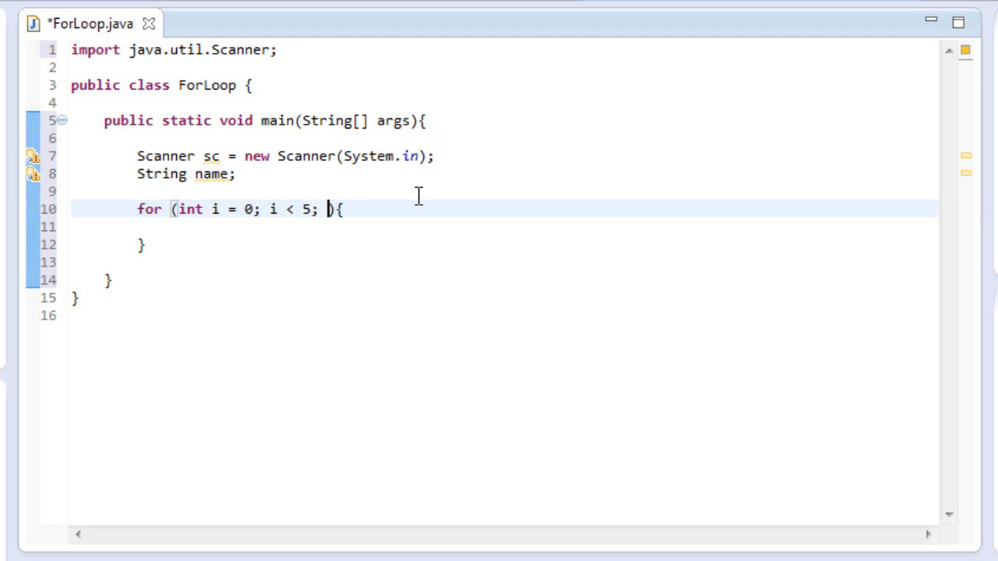
Finish the header with i++ and add the empty braces for the loop body
type("i+")
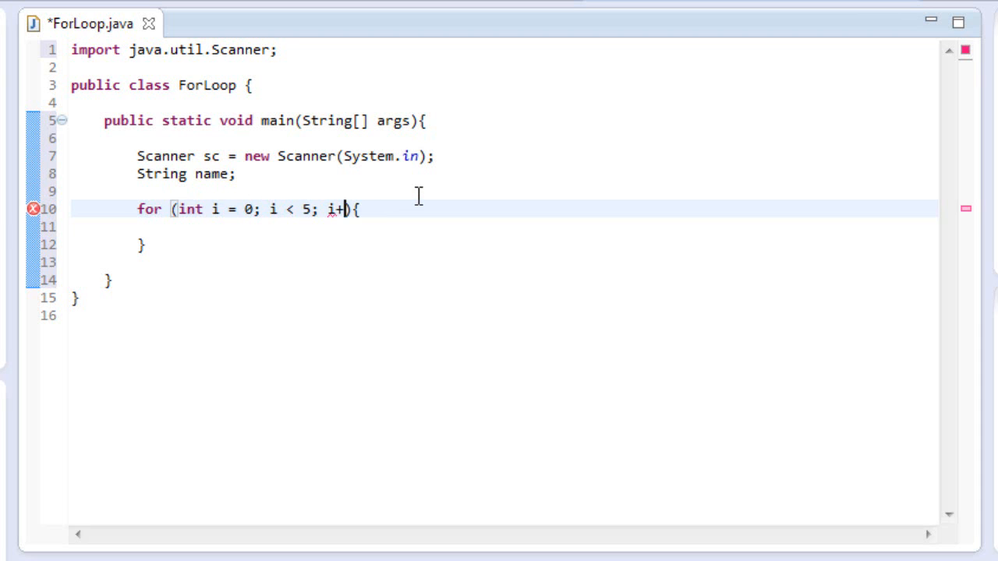
type("+")
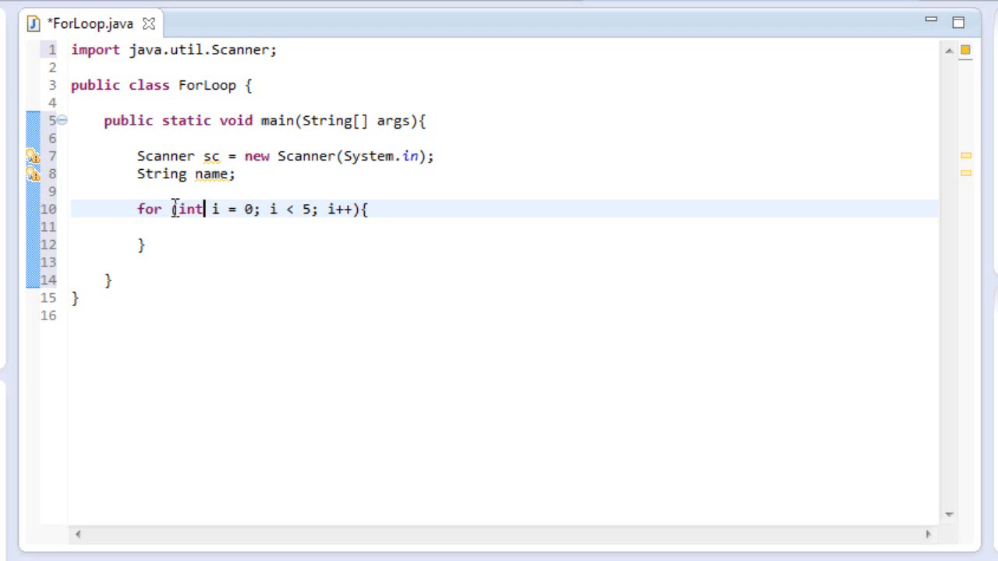
type("(")
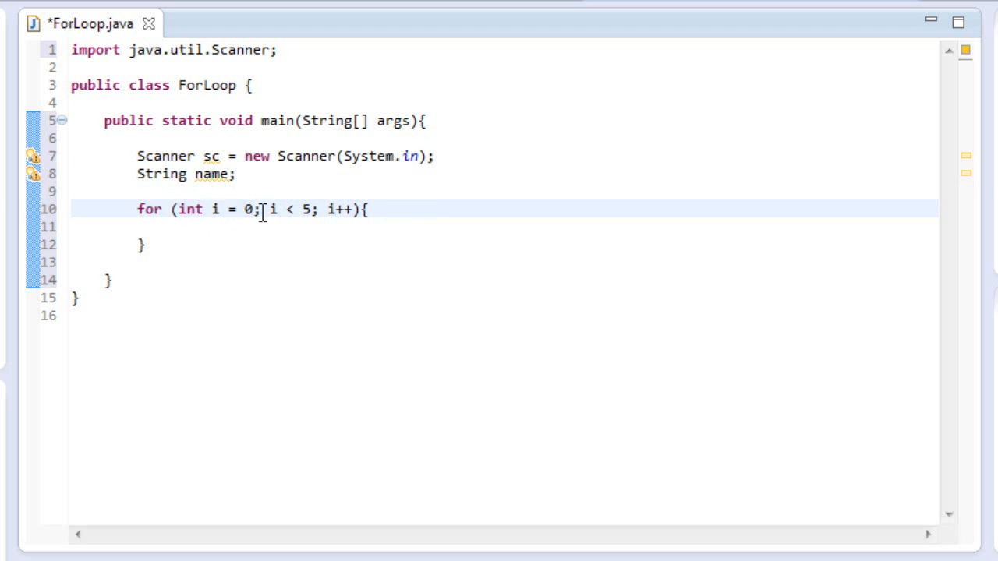
mouse_move(335, 209)
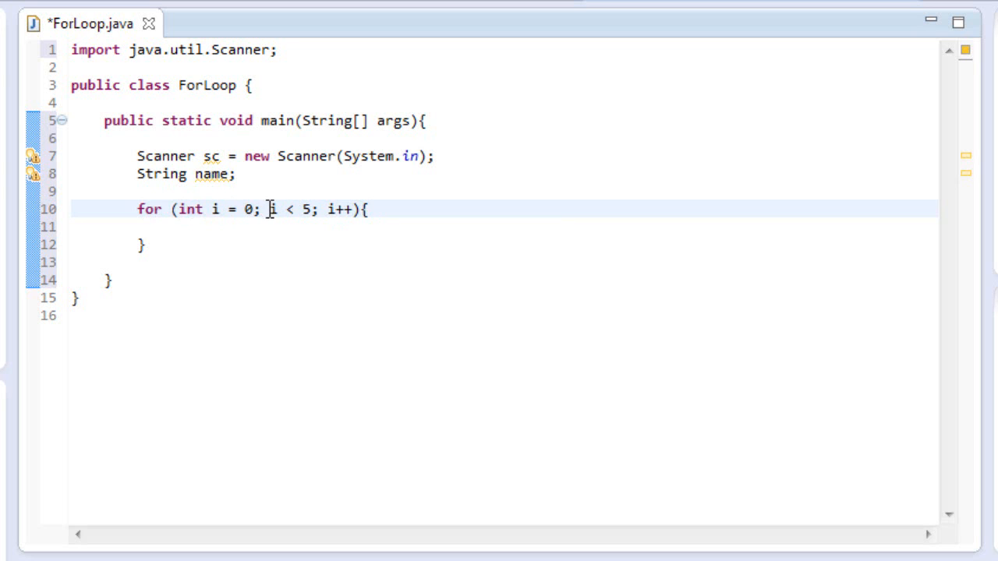
left_click_drag(268, 209, 294, 209)
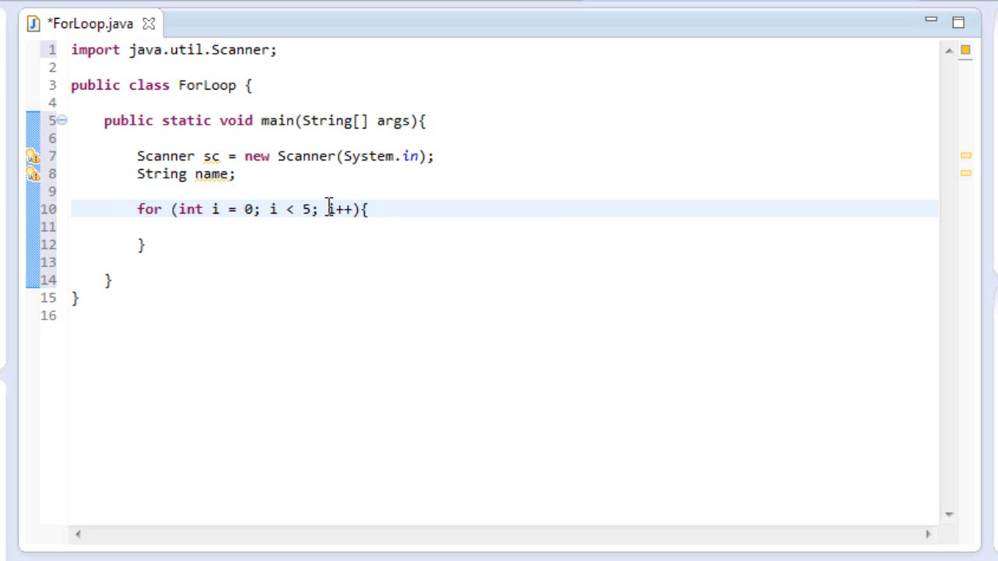
double_click(336, 209)
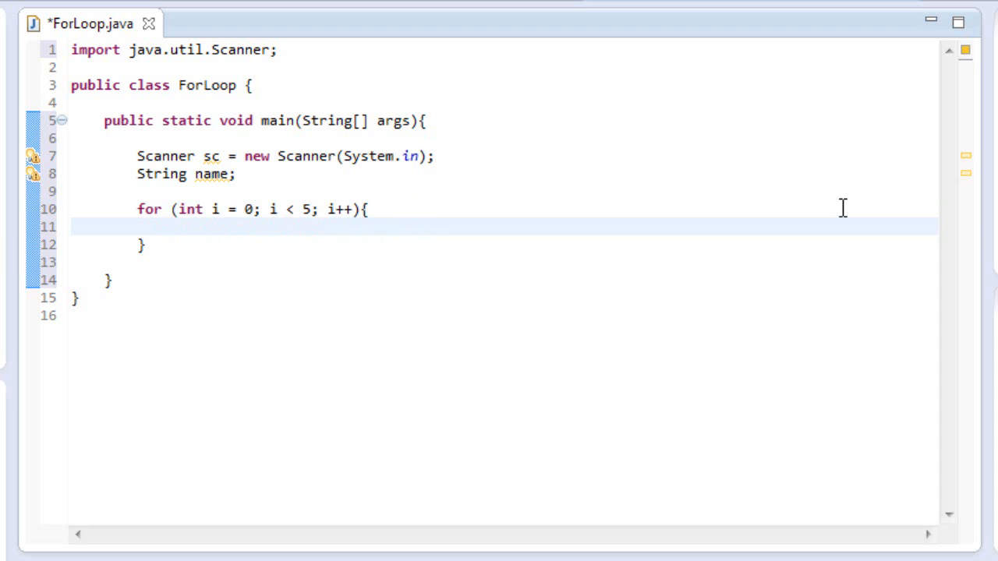
Print the prompt "What is your name? " with System.out.println in the loop body
type("System")
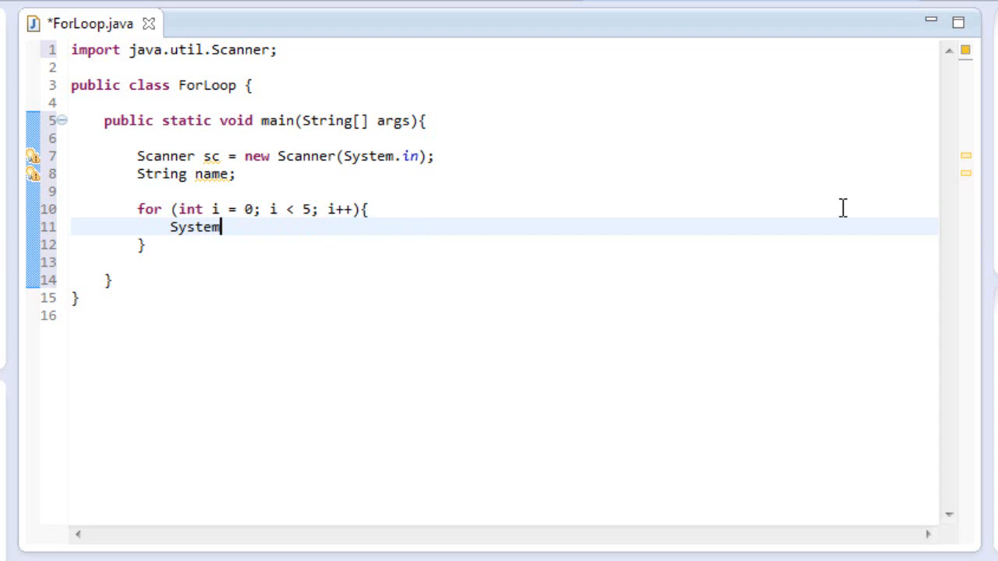
type(".out.println")
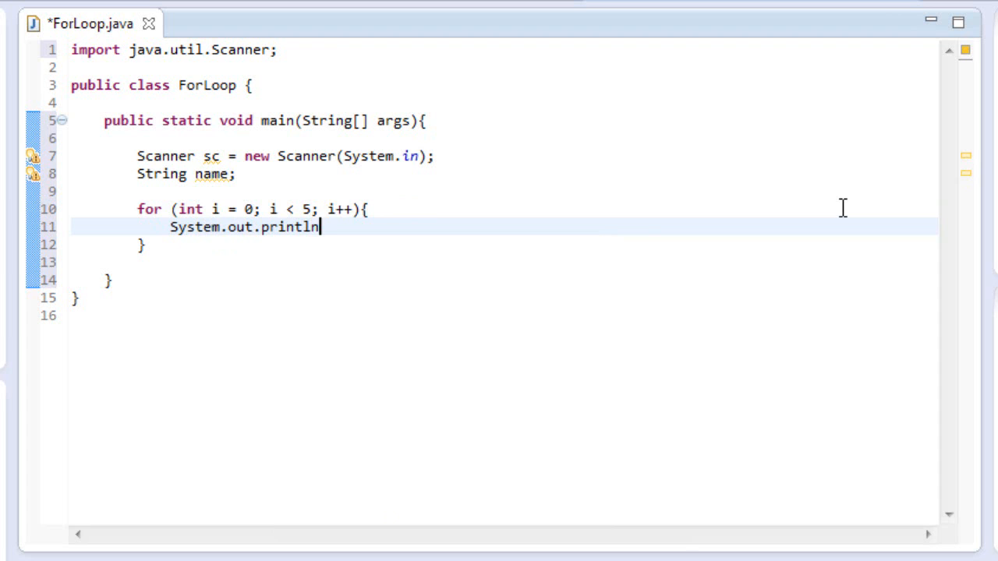
type("(\"What is\"")
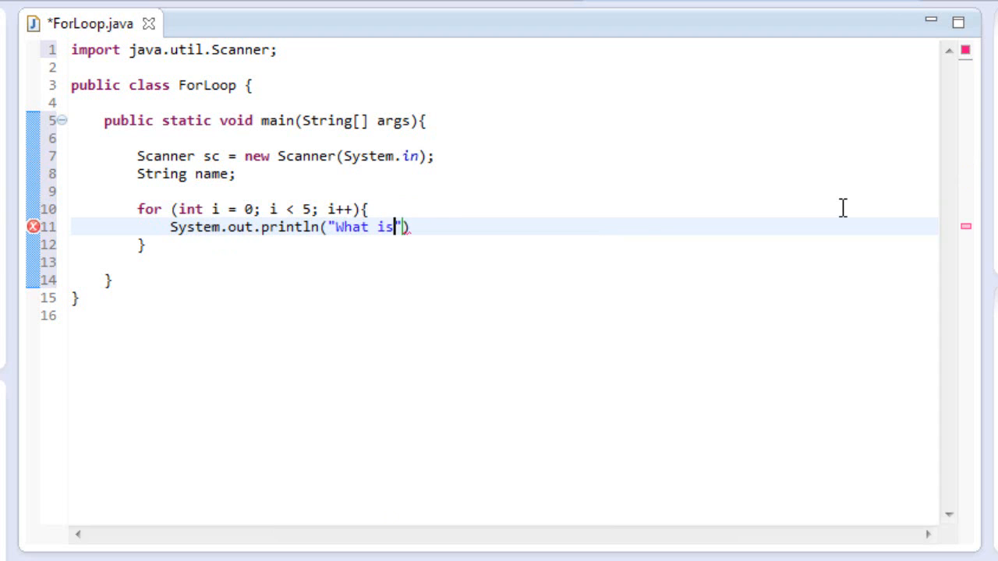
type("your name?")
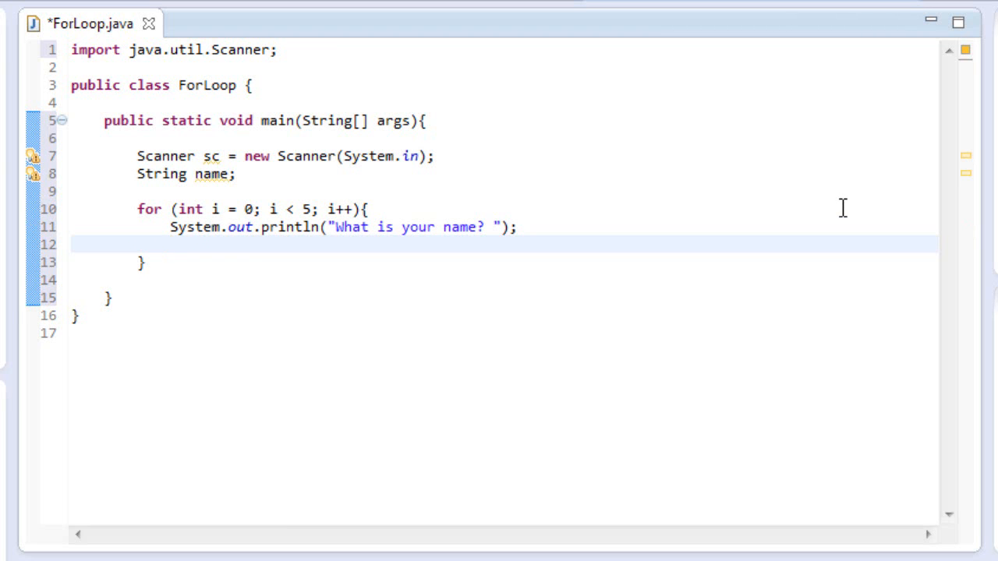
Read the input into name with name = sc.nextLine();
type("na")
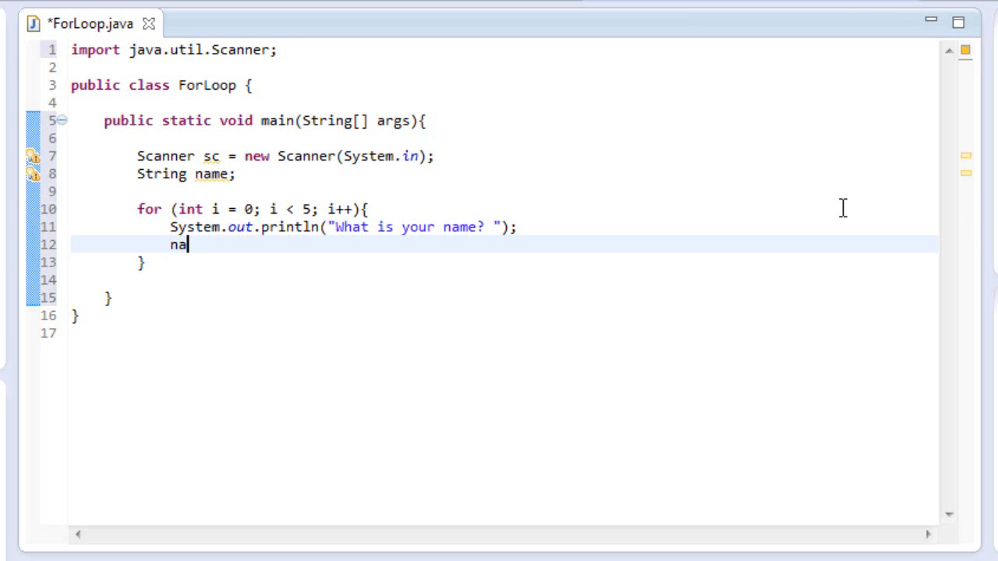
type("me = sc.")
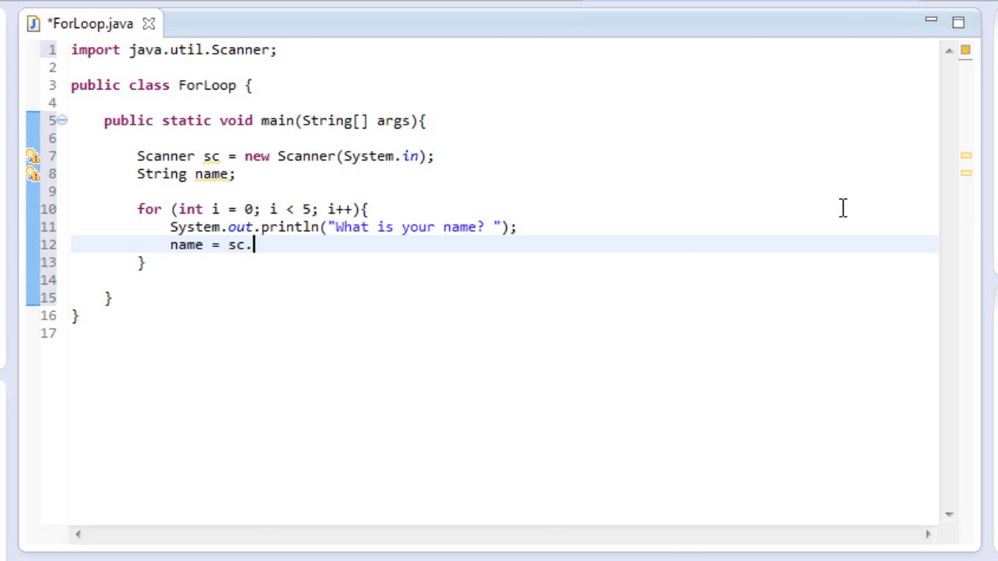
type("nextLine();")
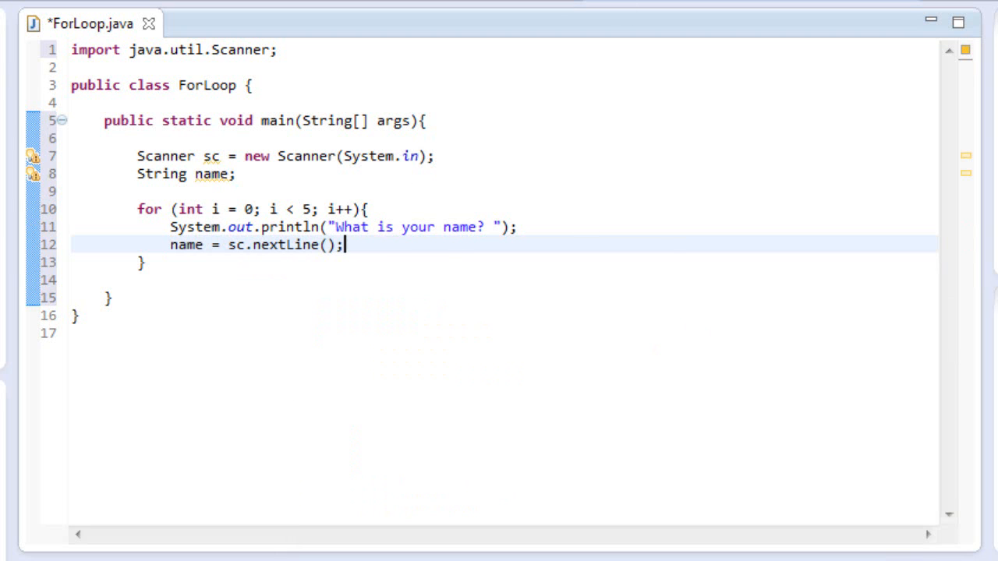
key("enter")
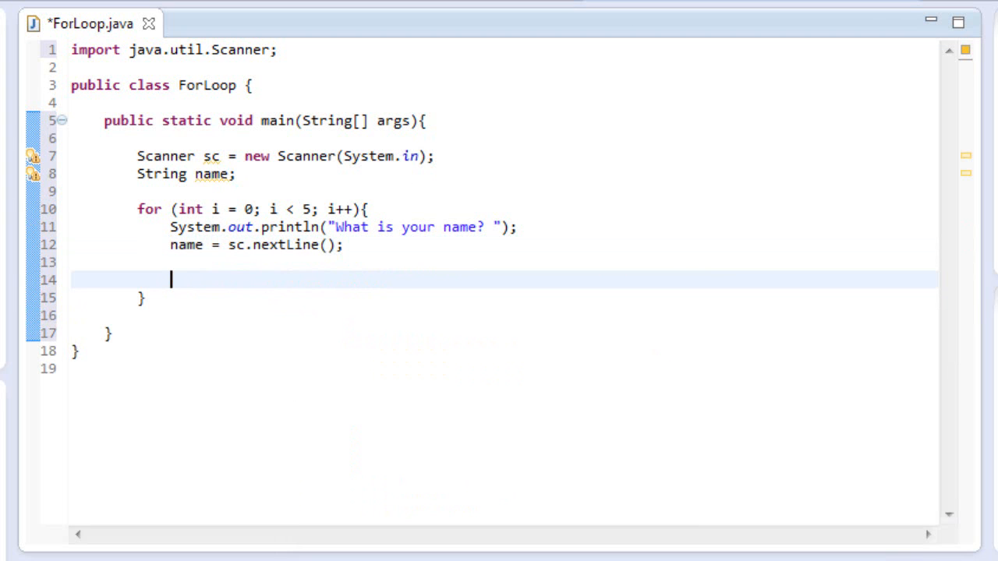
Echo the entered value with System.out.println(name);
type("System.out.println(")
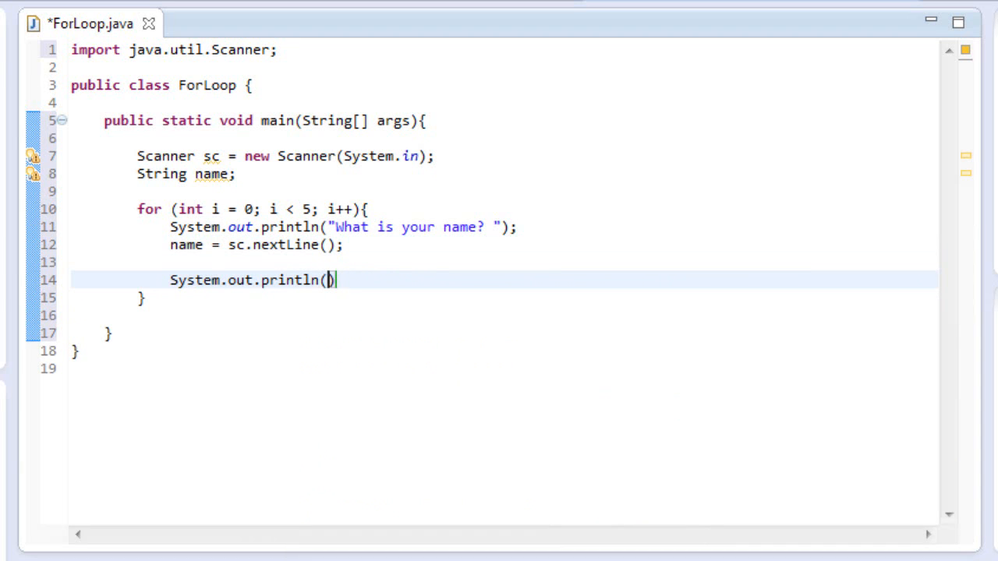
type("a")
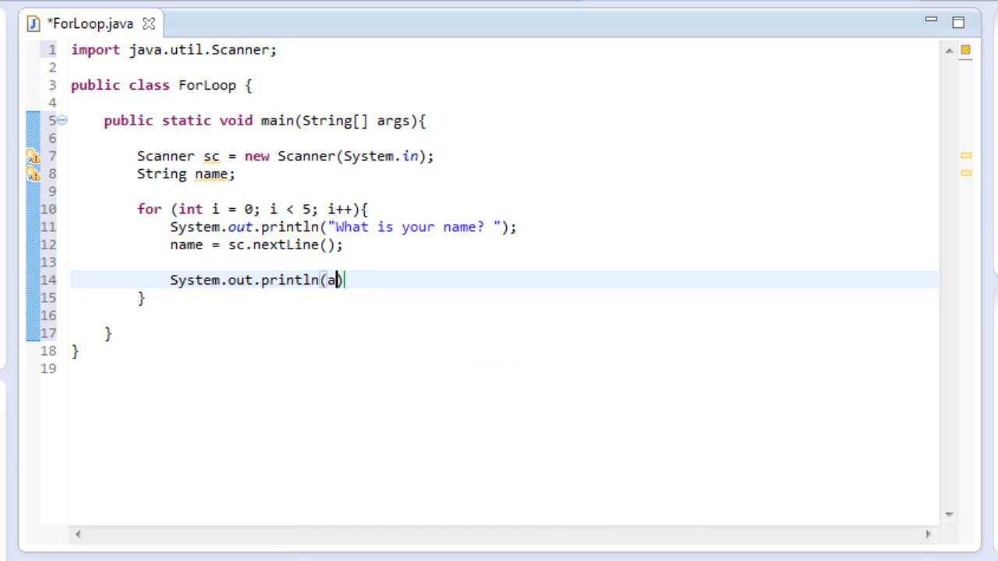
type("ame);")
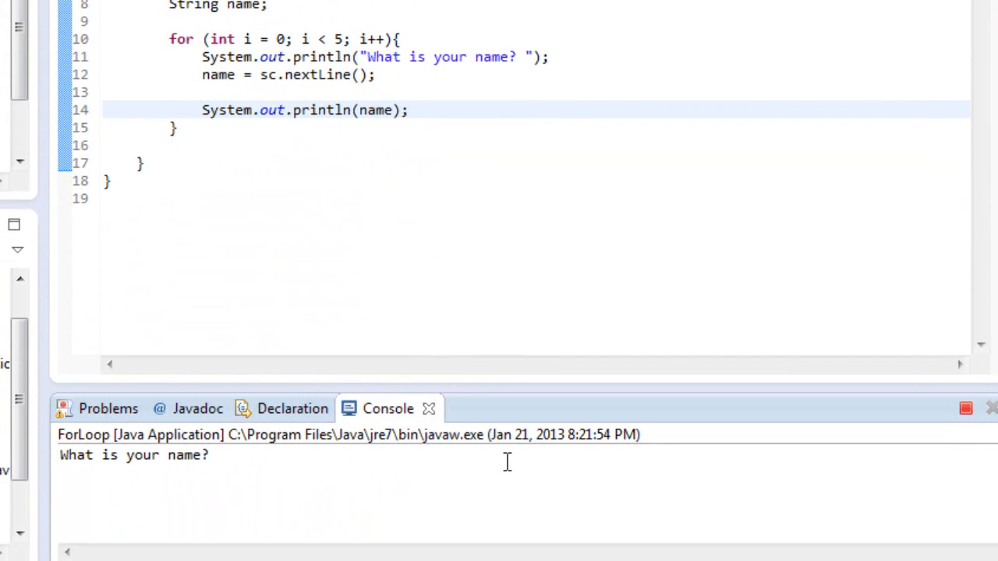
Run ForLoop and answer the console prompts with names such as Matt, Mark and John
type("Matt")
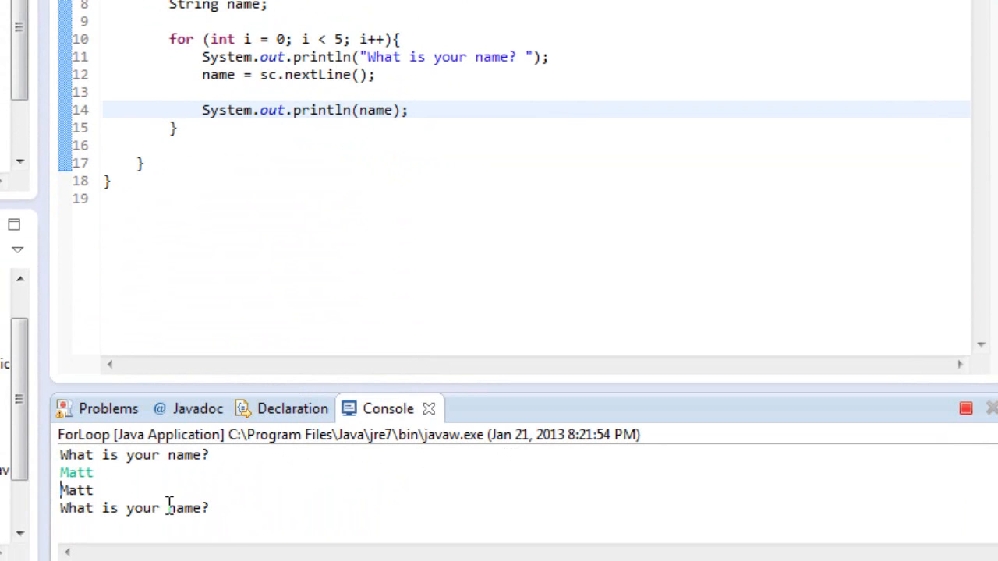
double_click(75, 490)
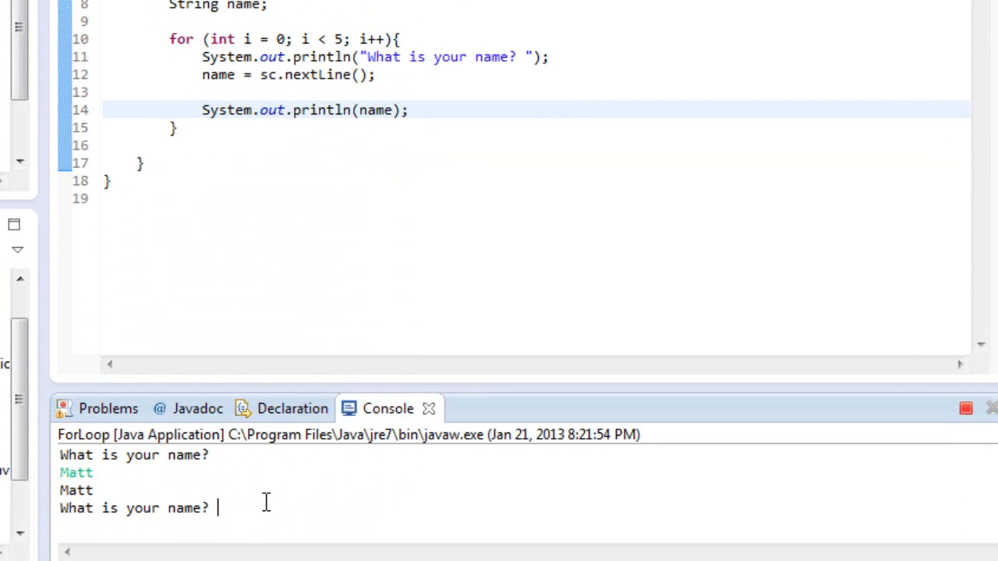
type("M")
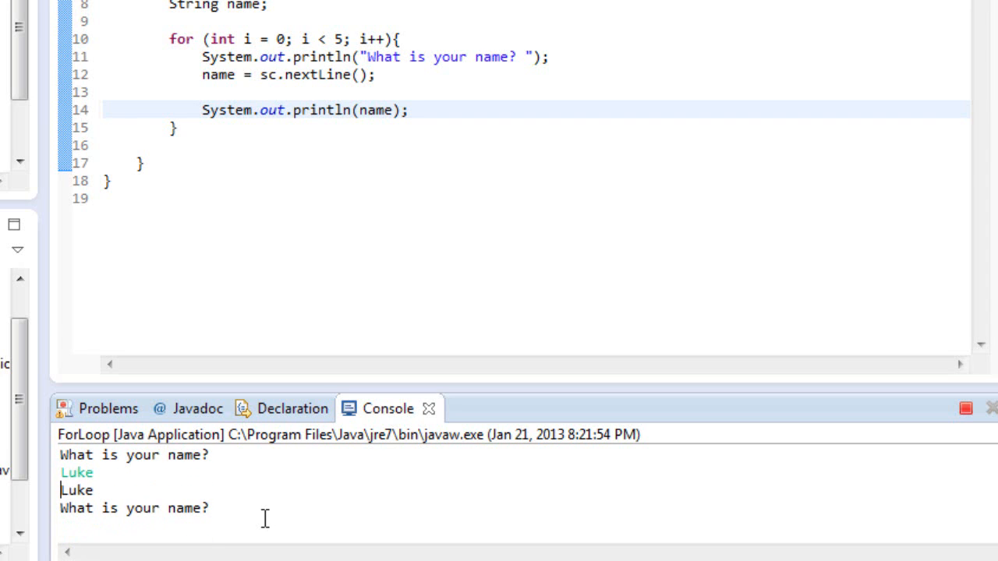
type("John")
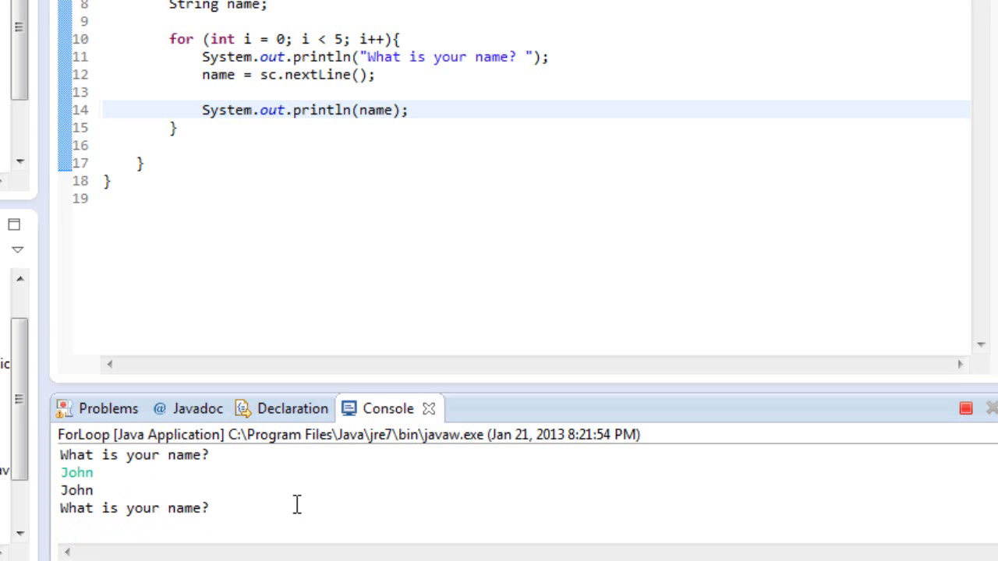
left_click(219, 508)
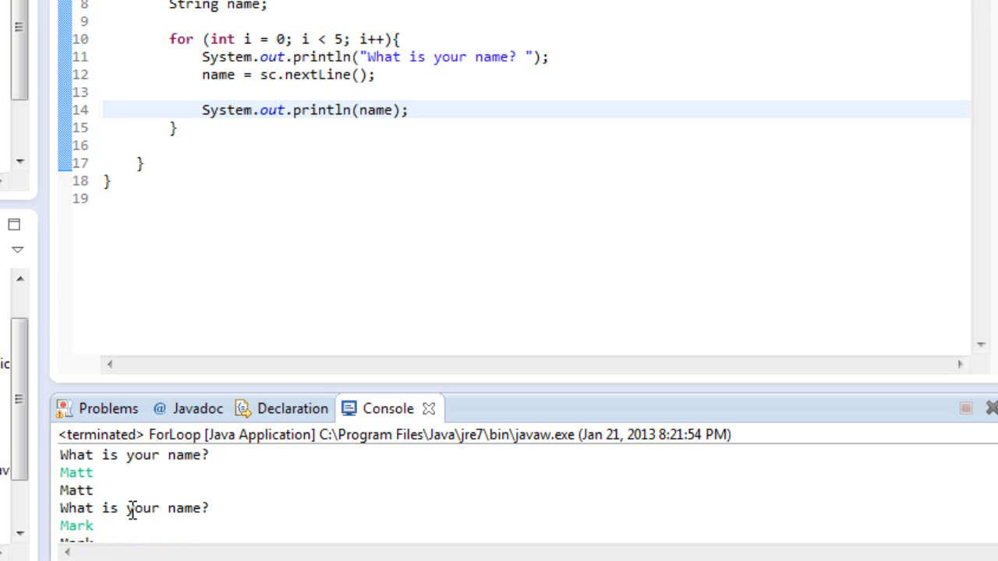
double_click(277, 39)
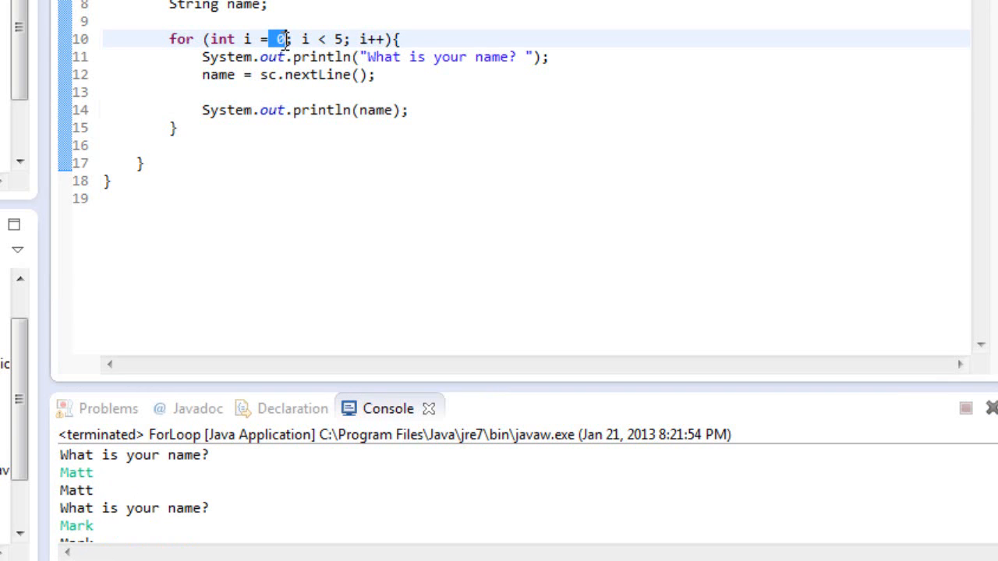
double_click(368, 39)
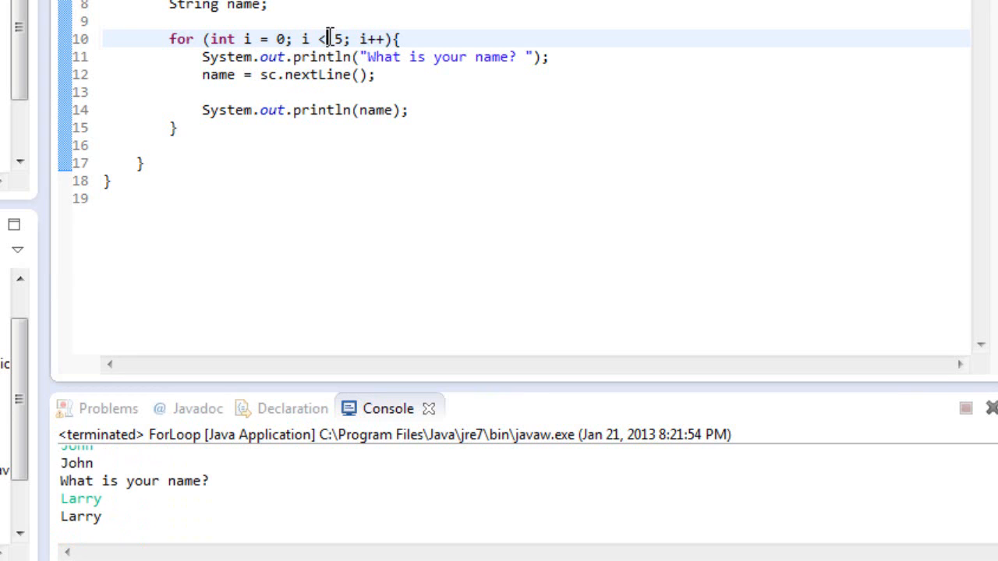
double_click(334, 39)
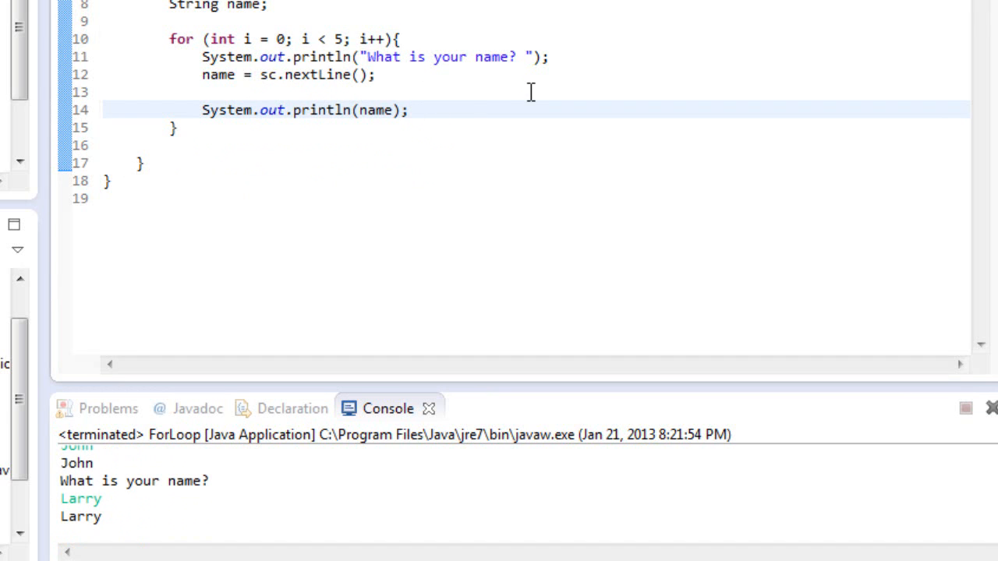
left_click_drag(203, 57, 409, 109)
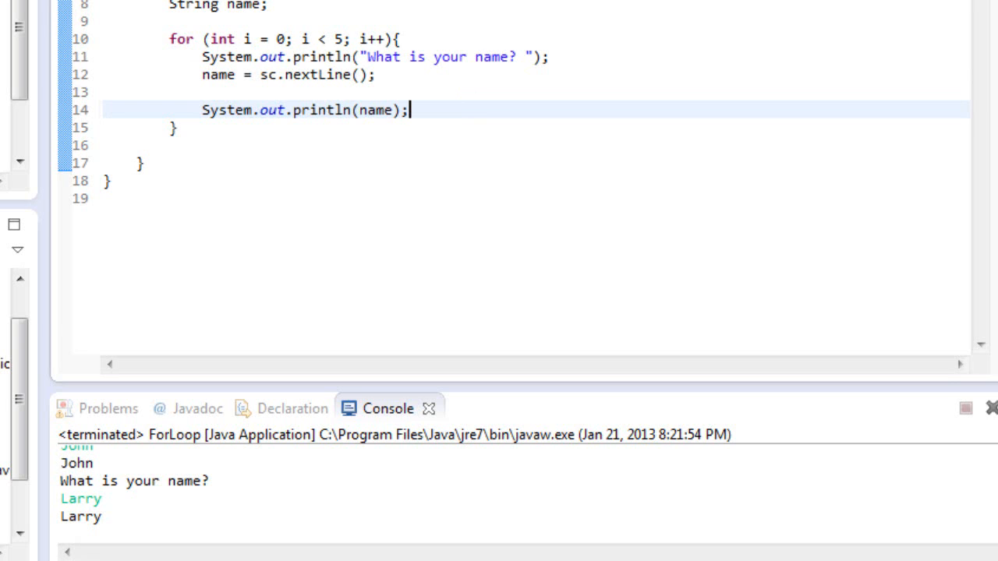
mouse_move(549, 109)
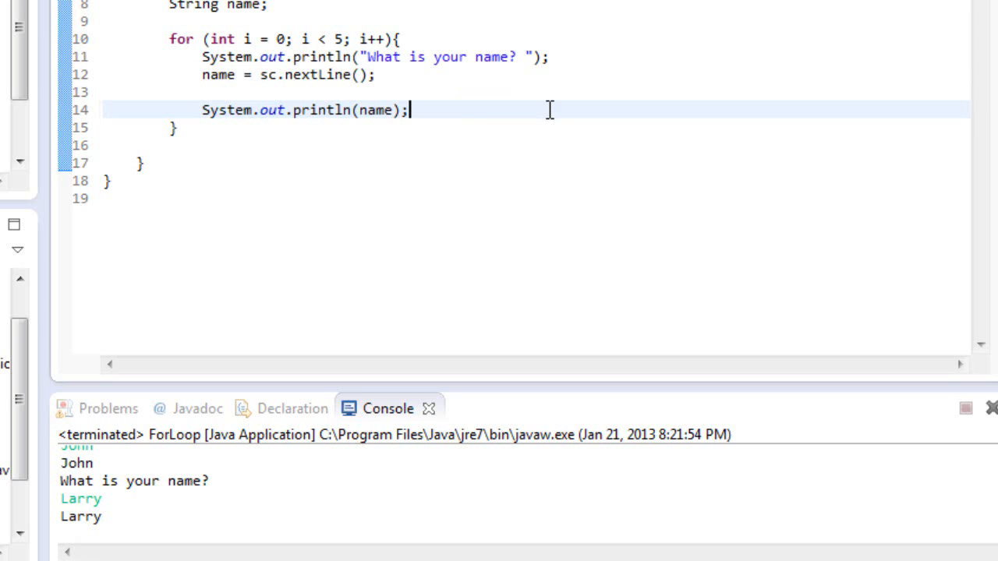
mouse_move(460, 60)
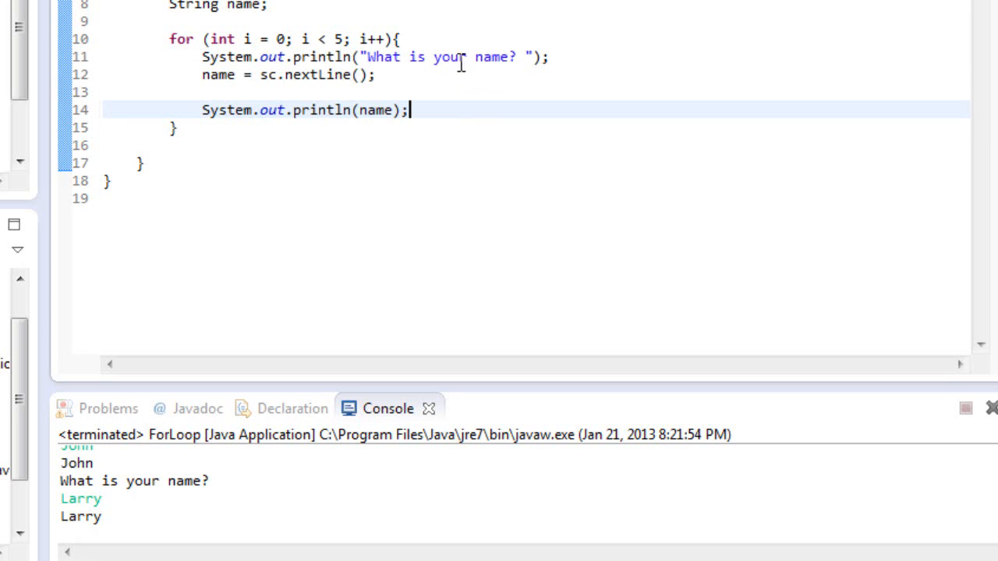
mouse_move(201, 173)
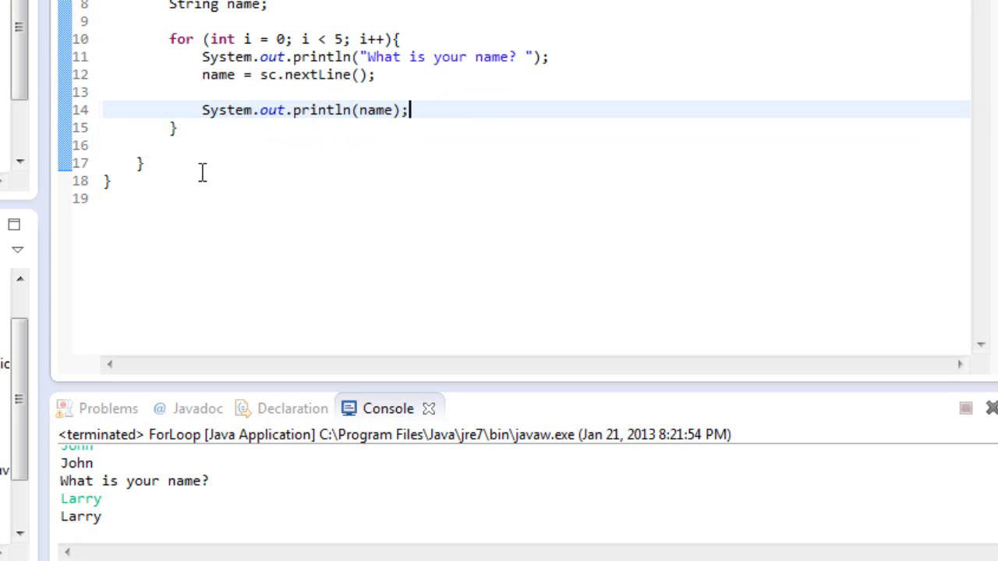